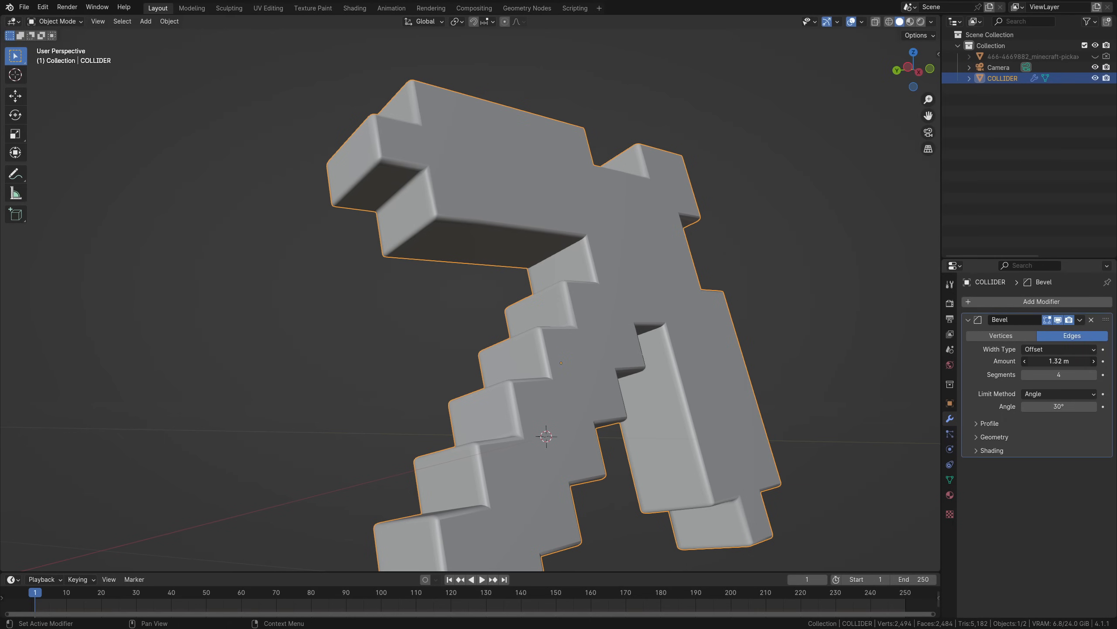
Bevel a cube edge in Edit Mode, adding new edge loops along that corner.
click(989, 422)
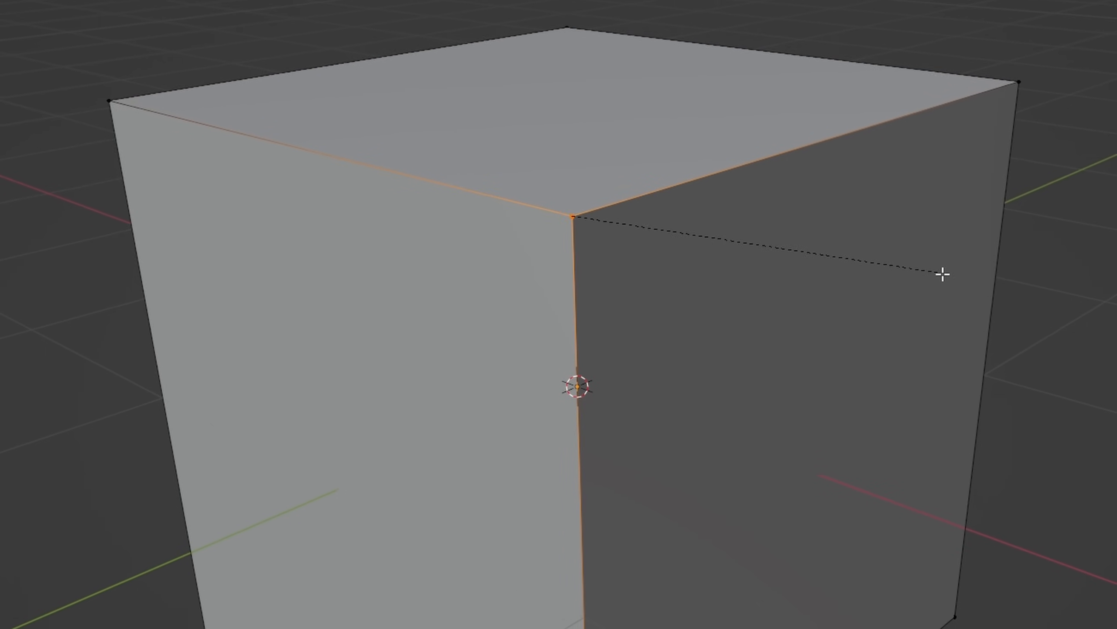
key(shift+ctrl+b)
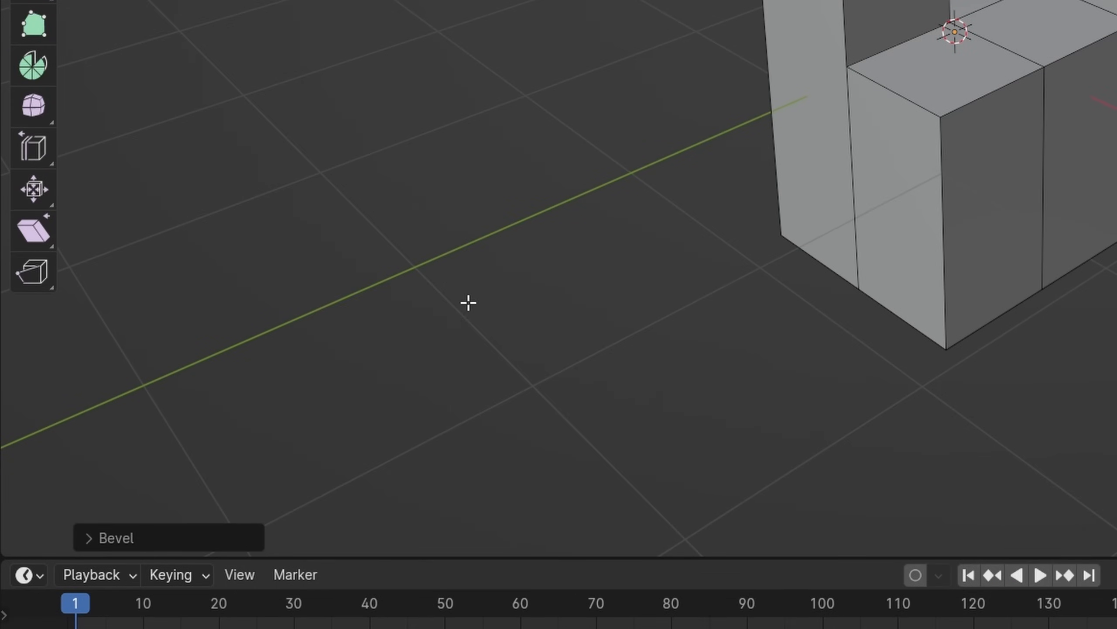
Expand the last Bevel settings and switch Affect to Vertices, then back to Edges.
click(109, 537)
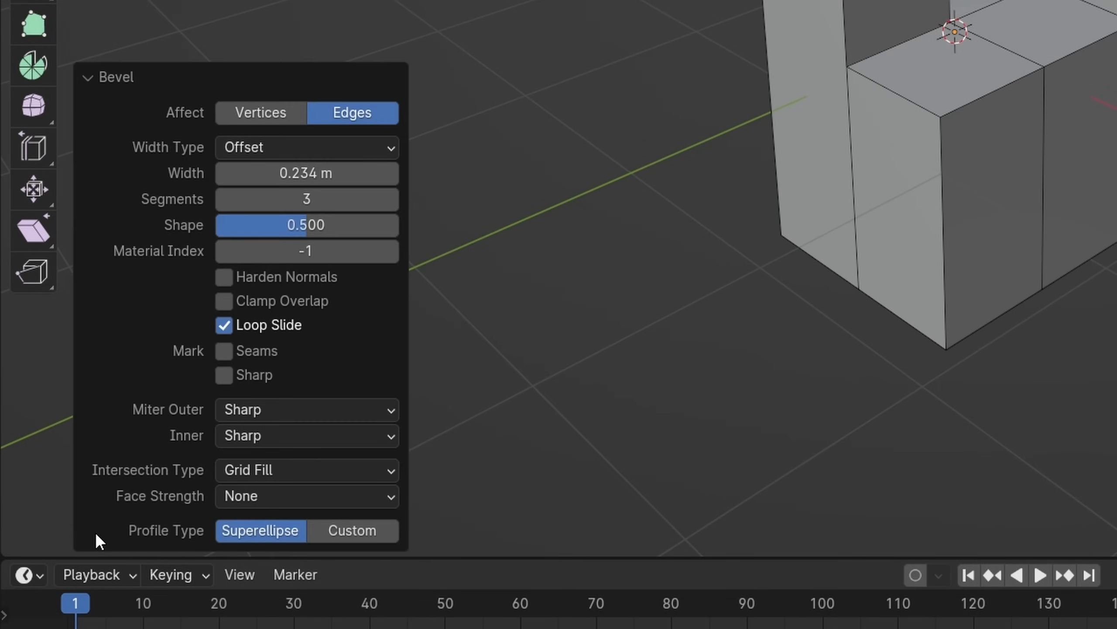
mouse_move(623, 69)
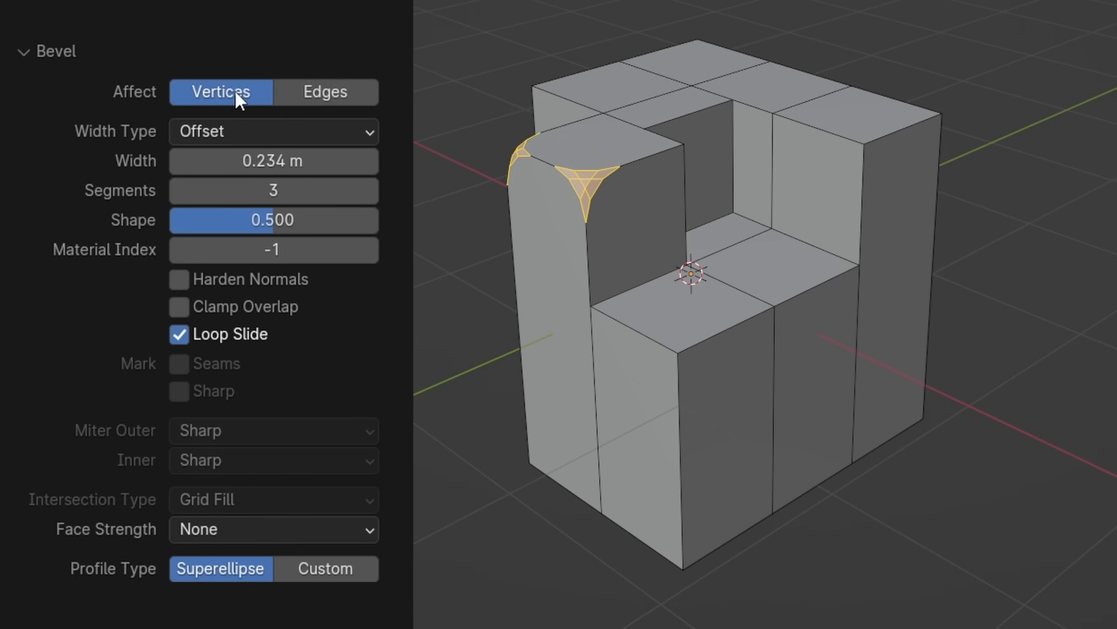
click(325, 92)
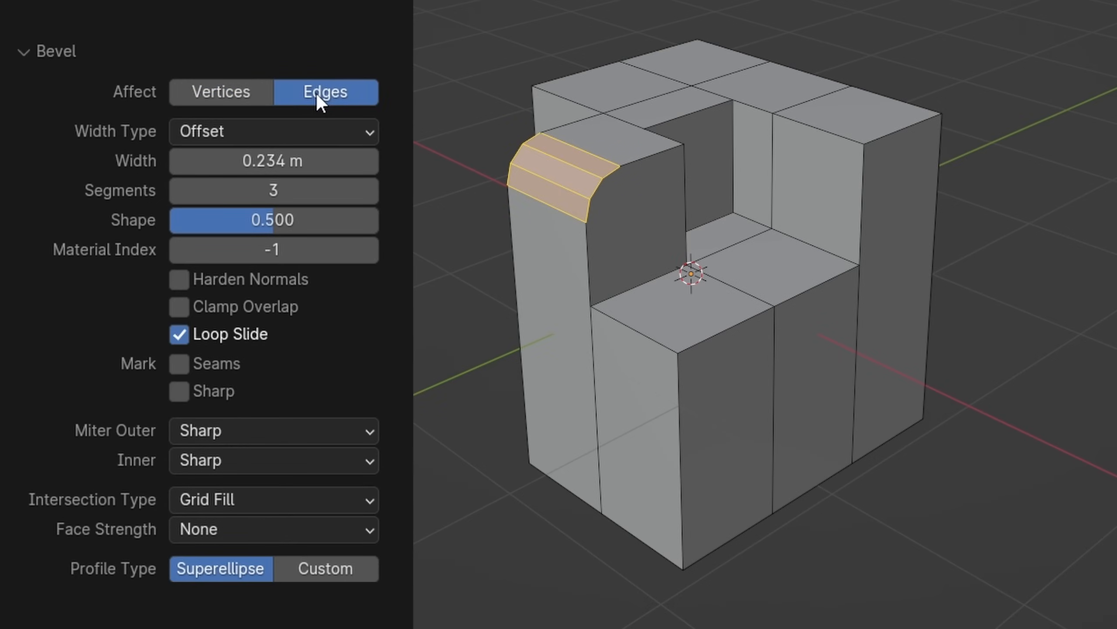
click(220, 92)
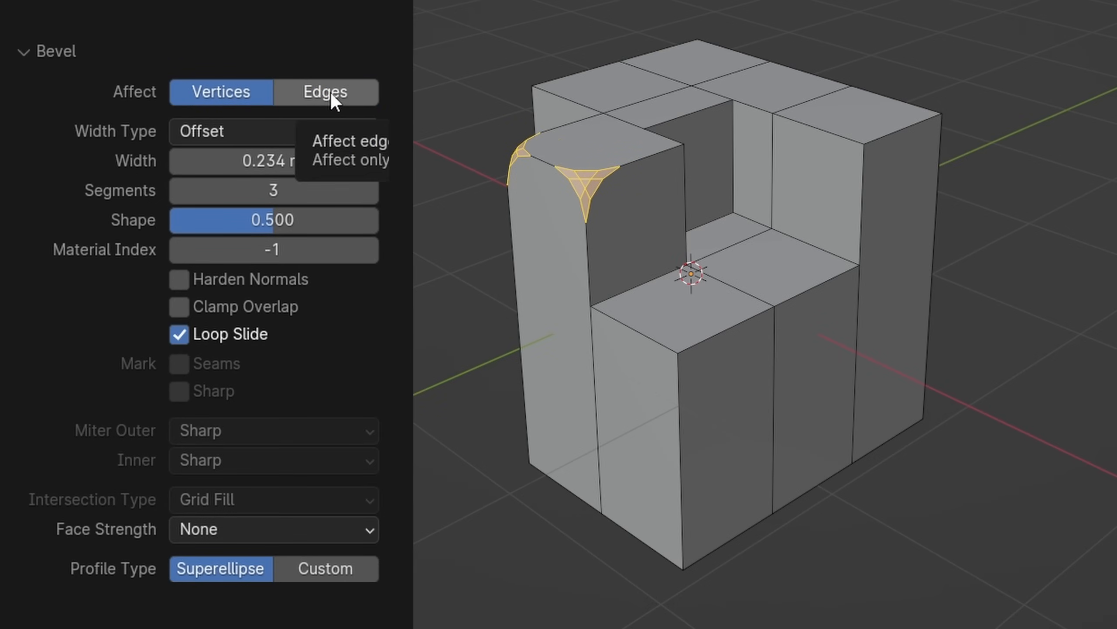
click(324, 92)
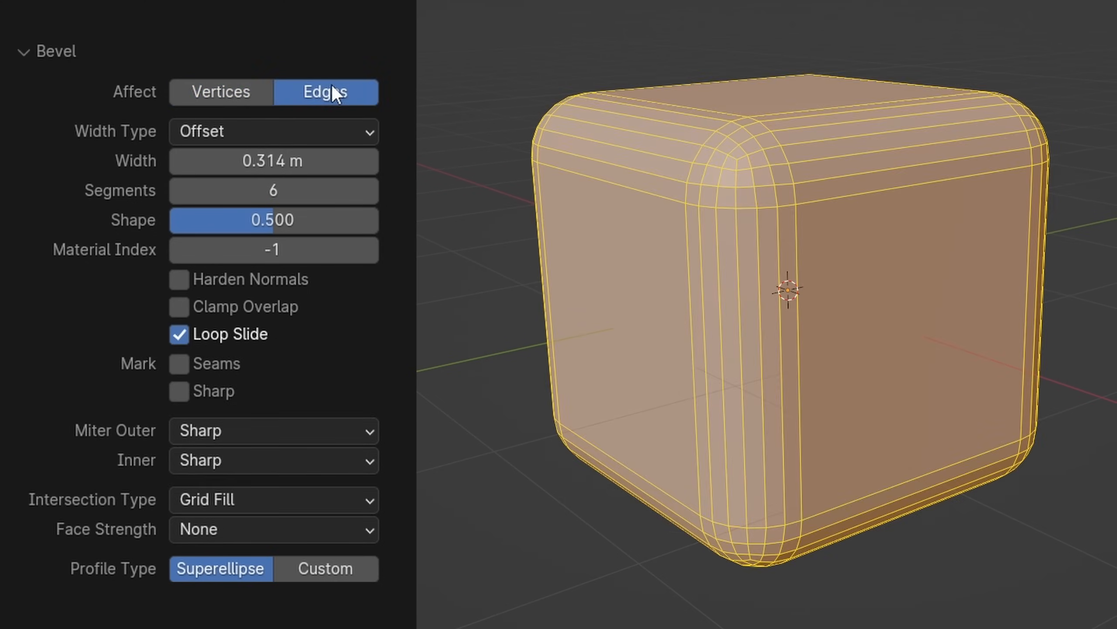
Try Percent width type, return to Offset, and lower the bevel segment count.
click(273, 131)
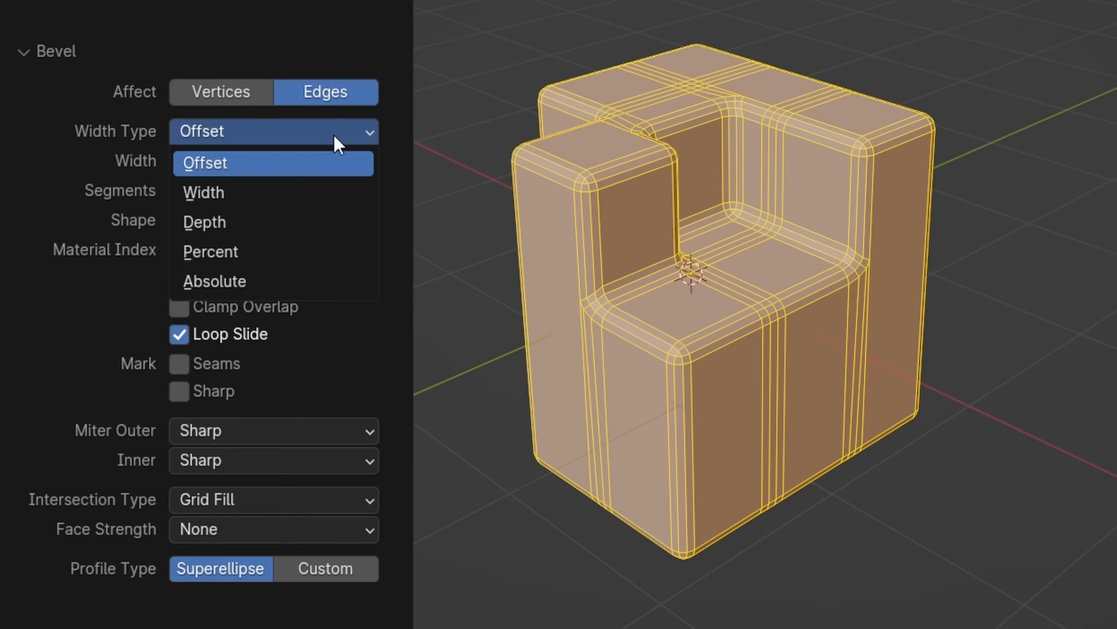
click(211, 252)
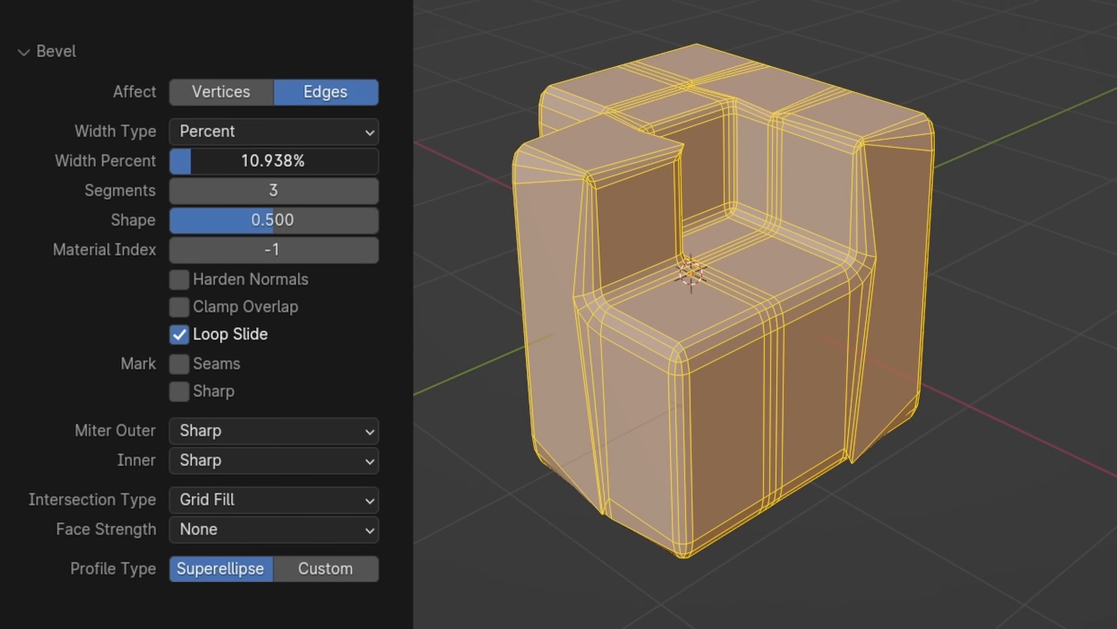
click(273, 131)
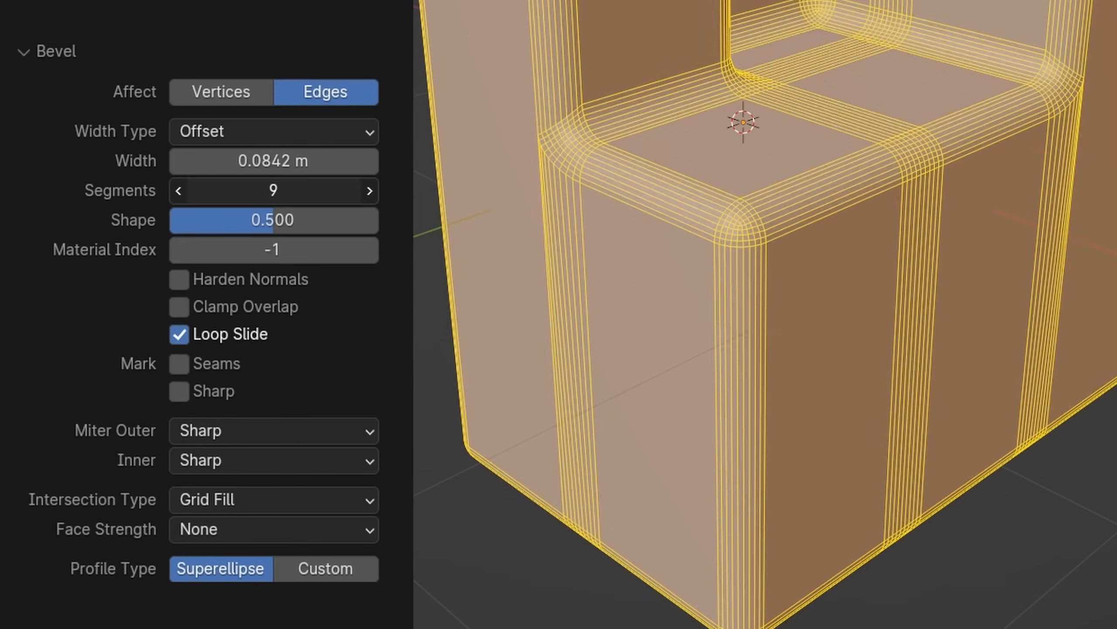
click(180, 190)
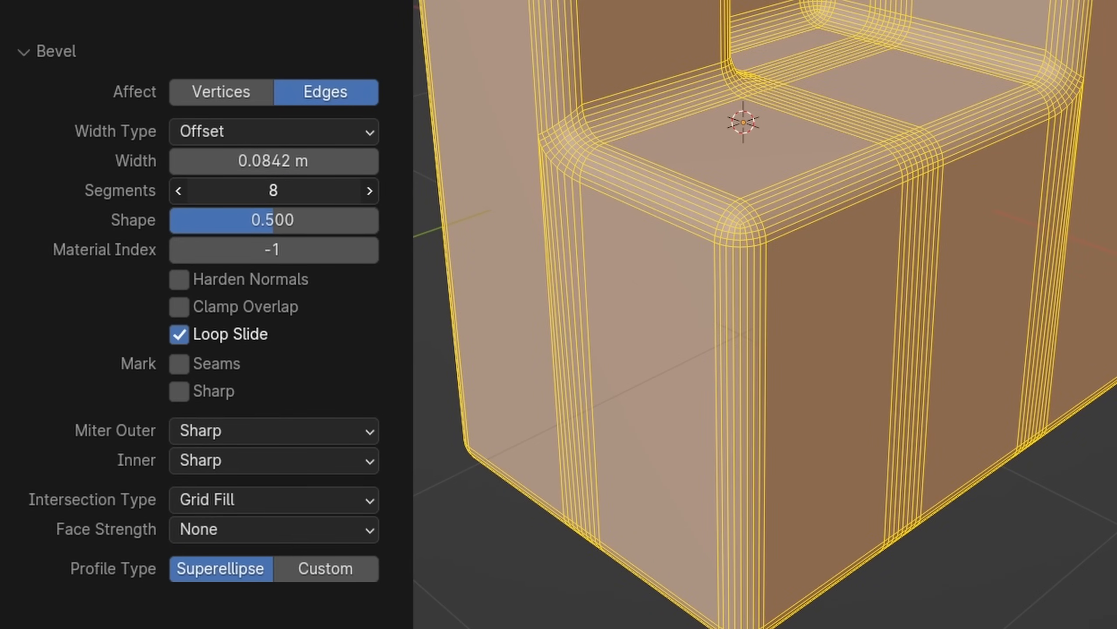
click(179, 190)
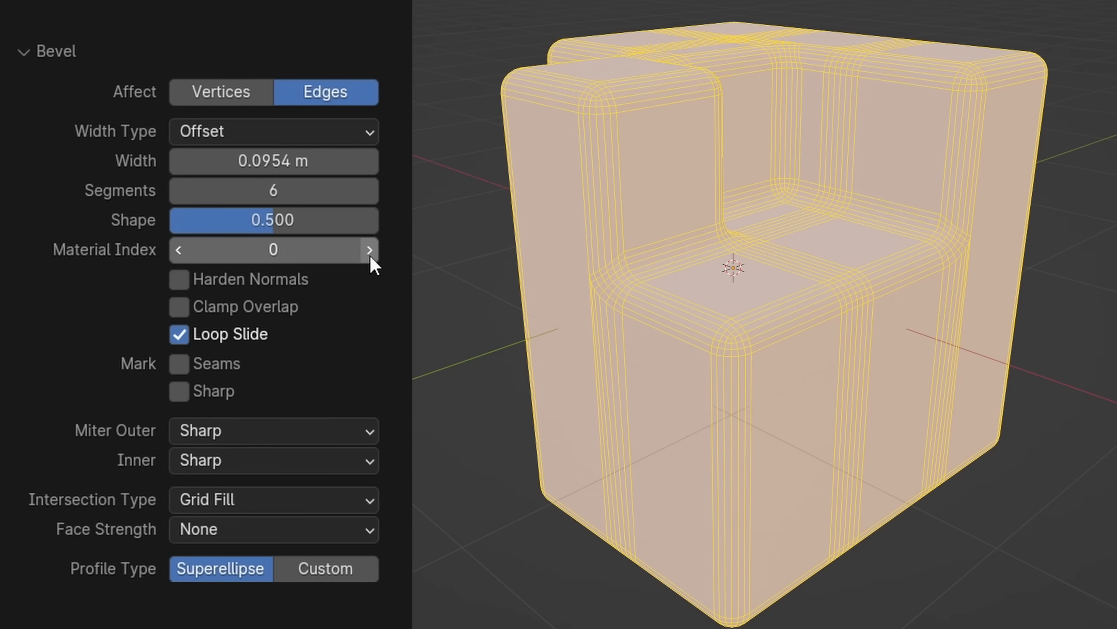
Give the bevel faces material index 1 and turn off loop sliding.
click(369, 249)
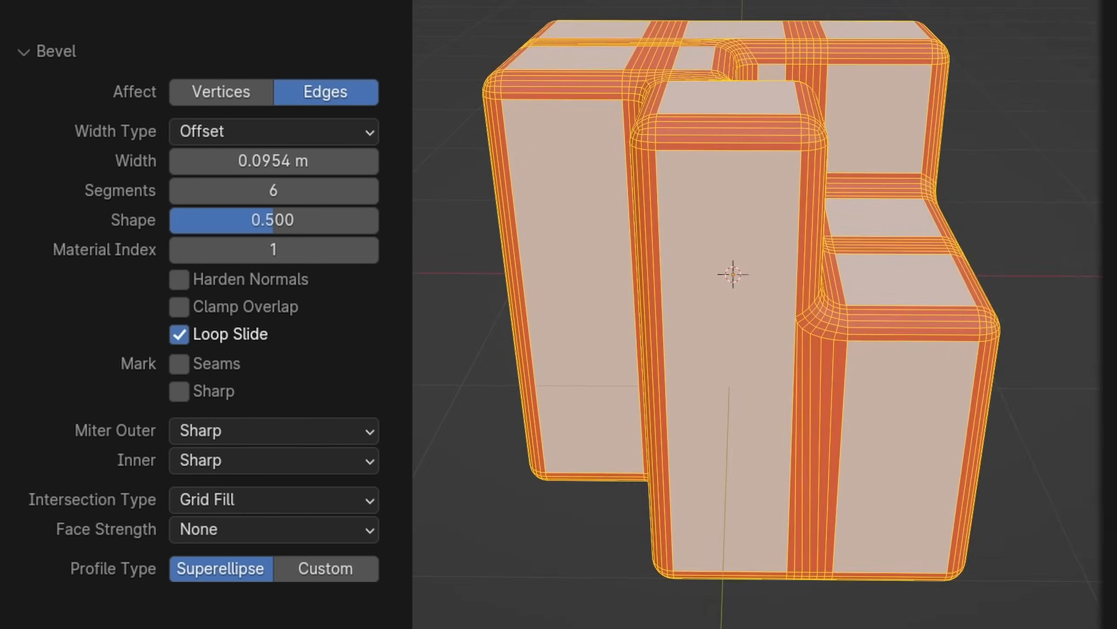
click(179, 279)
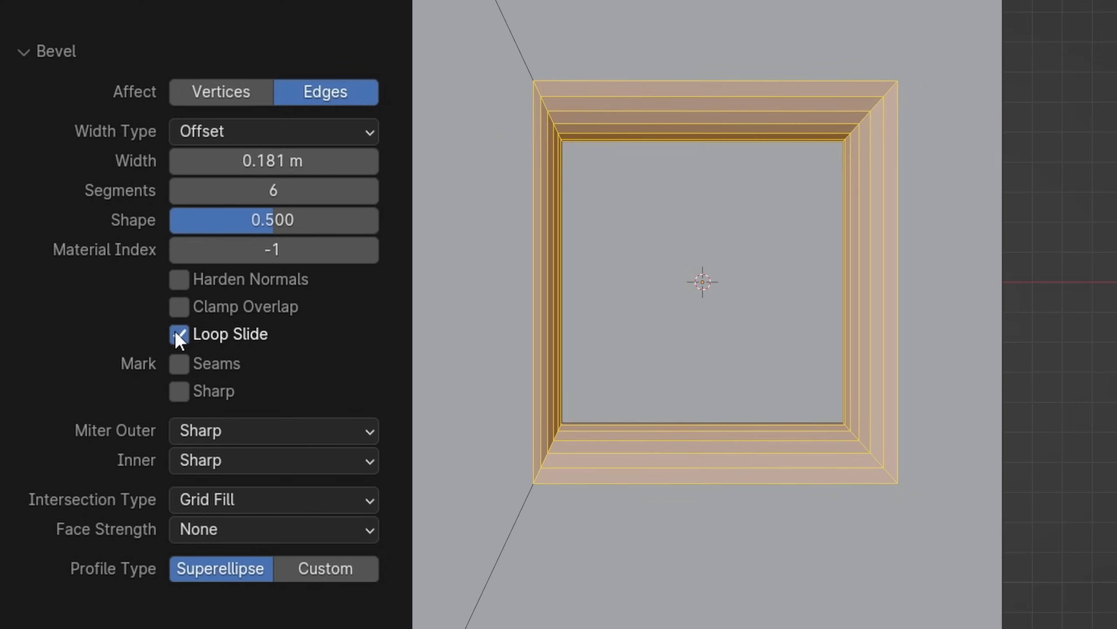
click(178, 333)
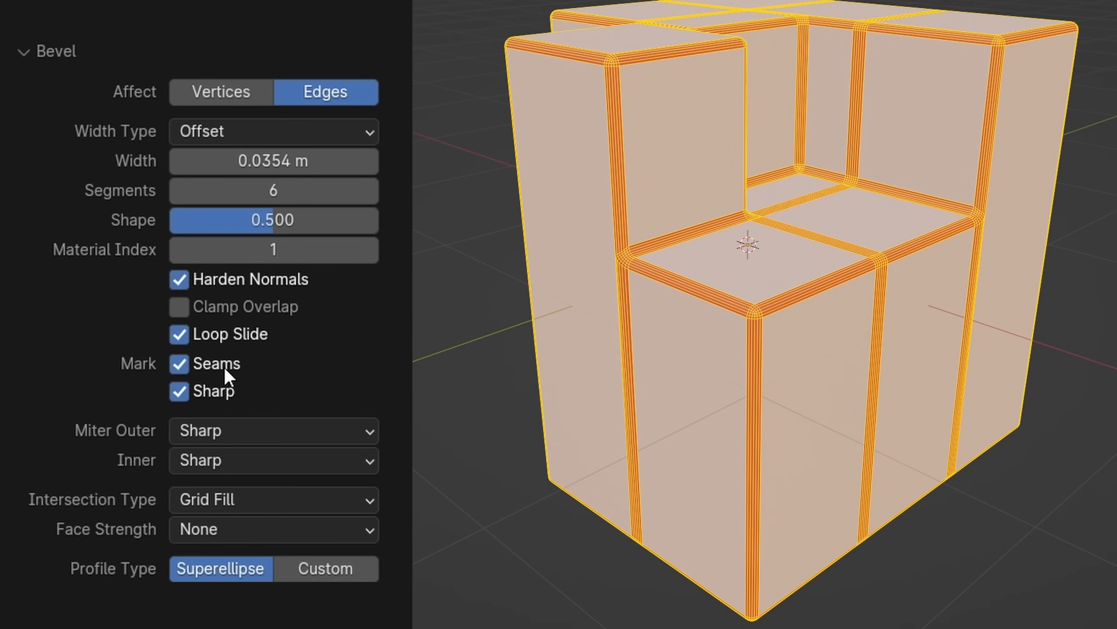
mouse_move(229, 401)
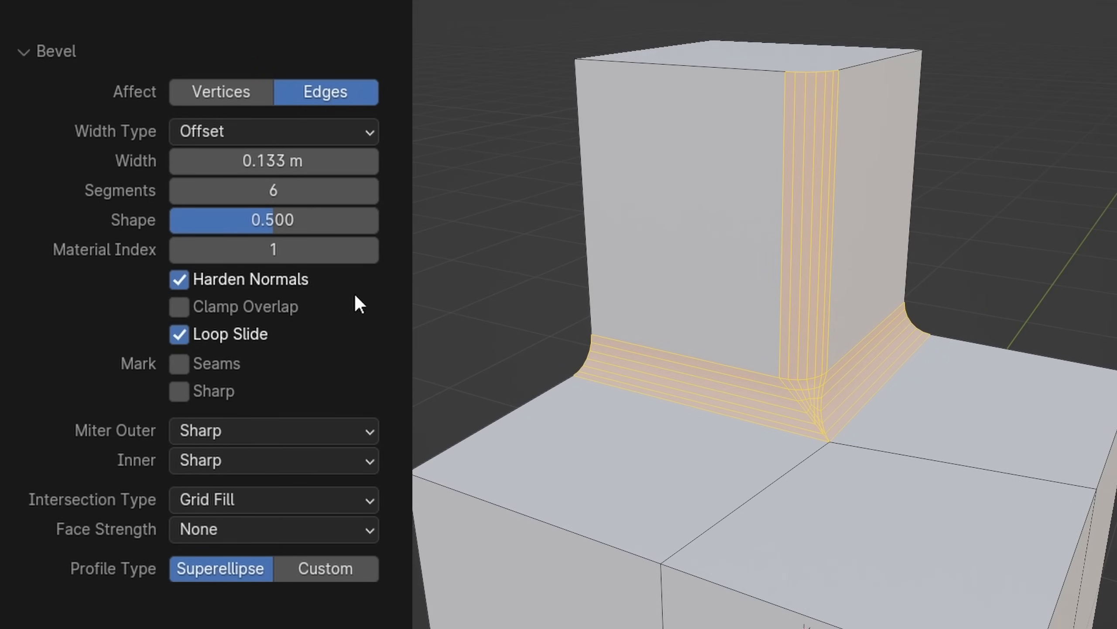
Set Miter Outer to Patch, then Arc, and switch to a Custom profile.
click(273, 430)
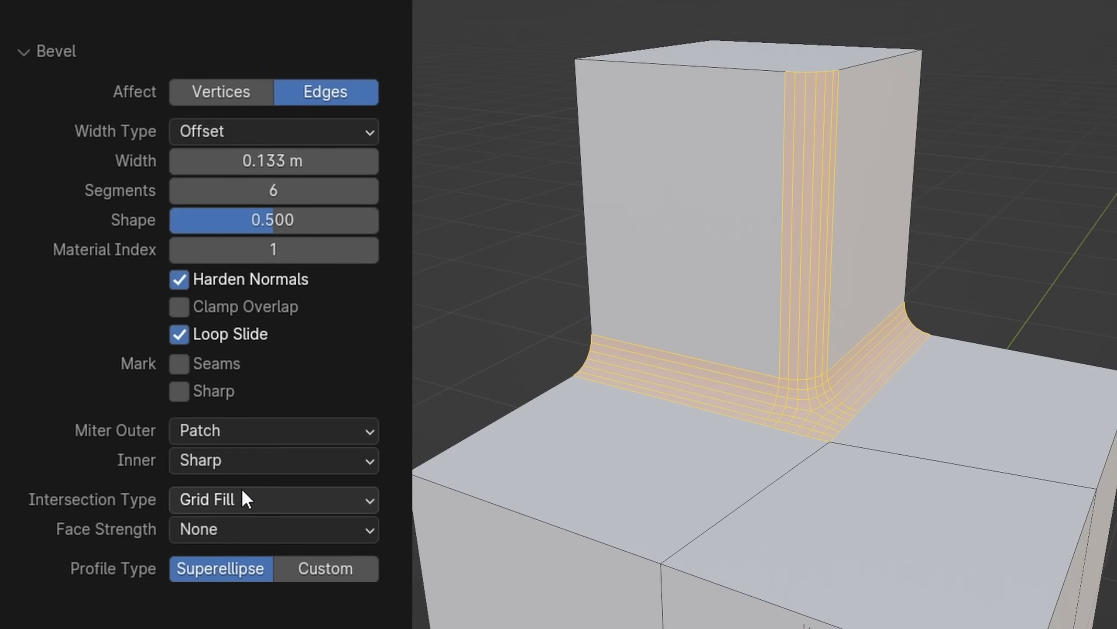
click(273, 429)
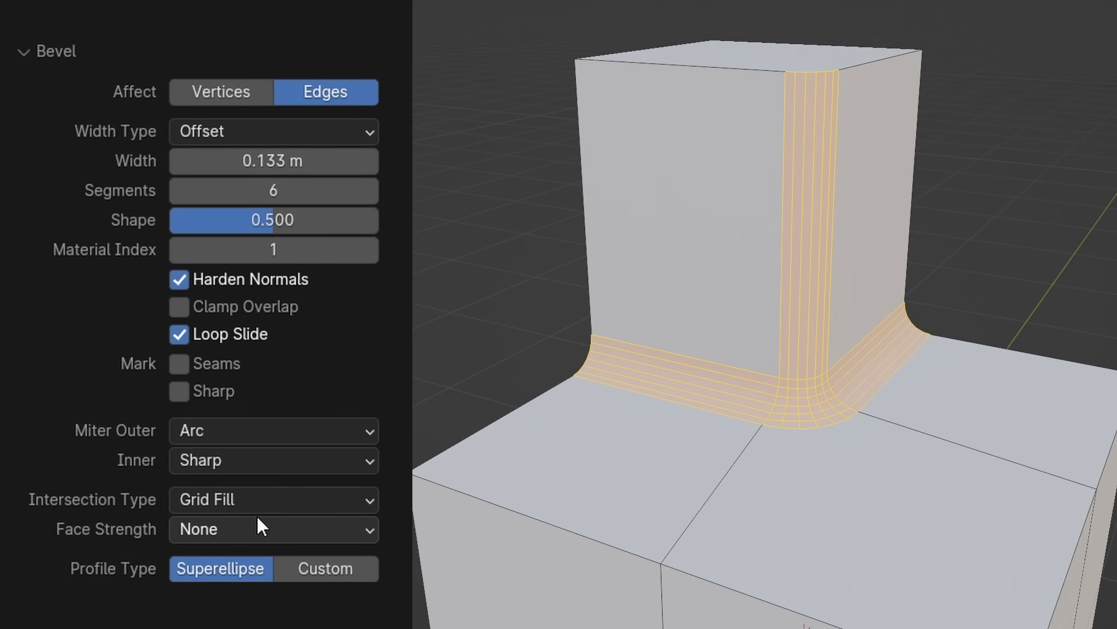
click(273, 499)
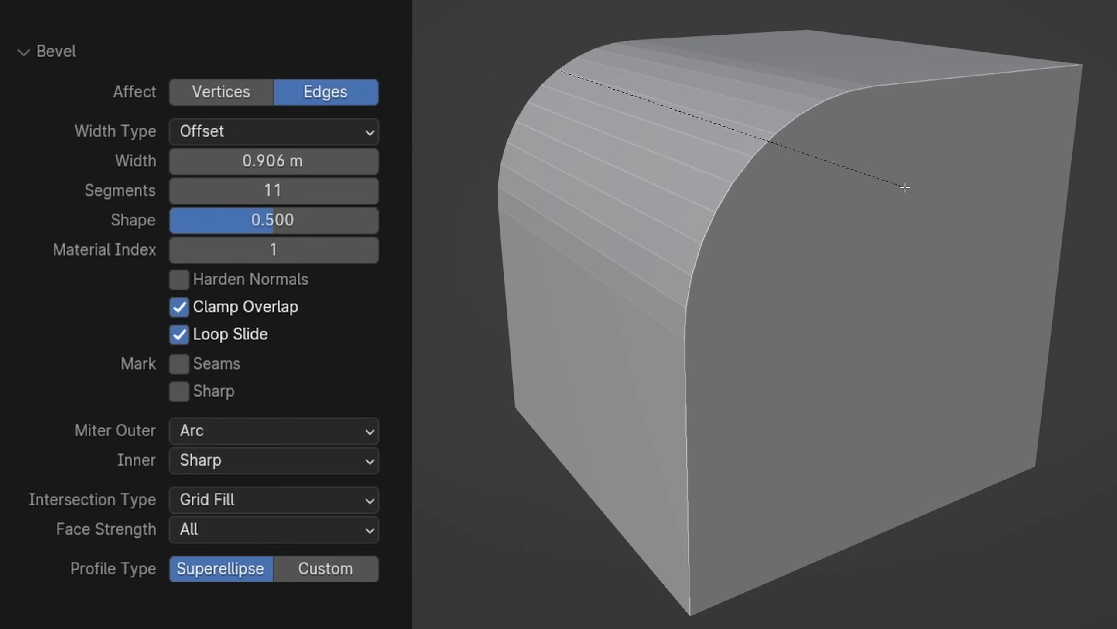
click(324, 568)
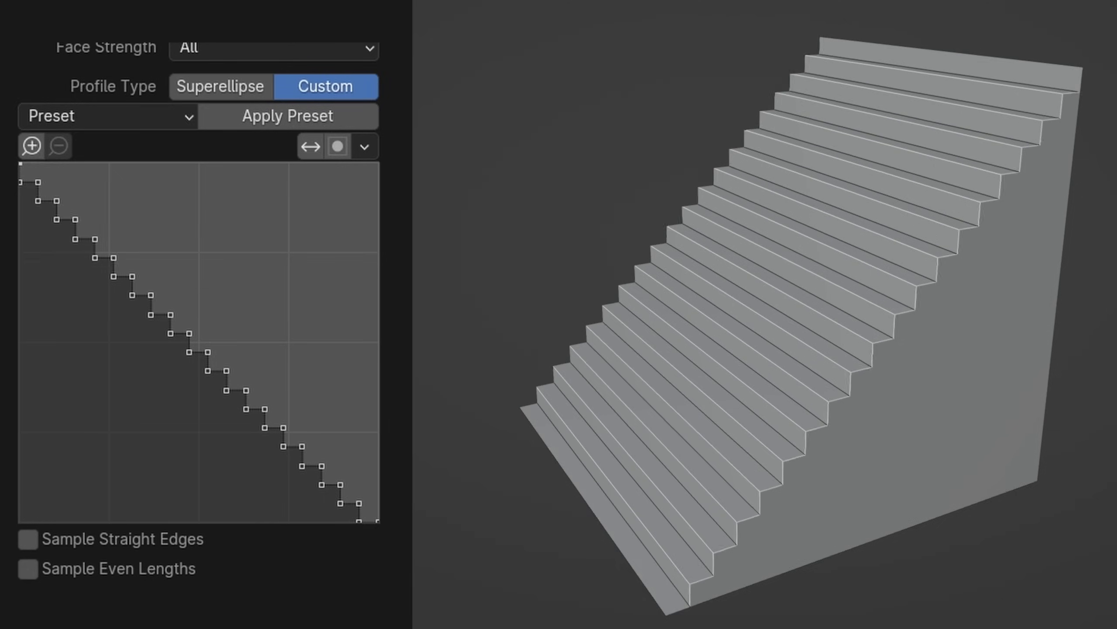
click(109, 115)
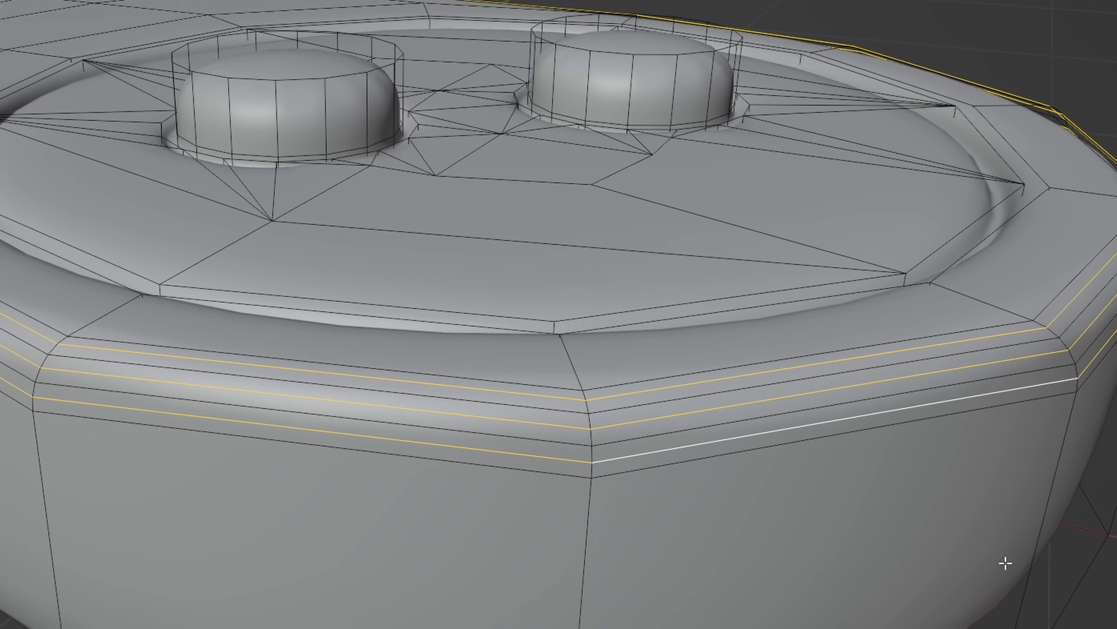
Dissolve the selected extra rim edge loops with Ctrl+X.
key(ctrl+x)
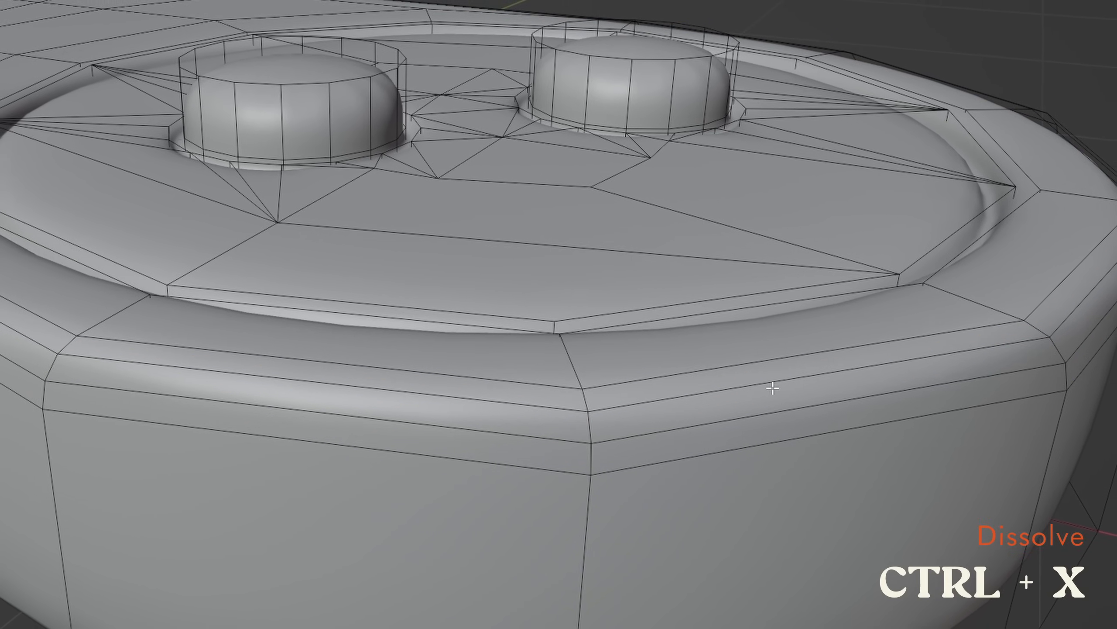
key(ctrl+x)
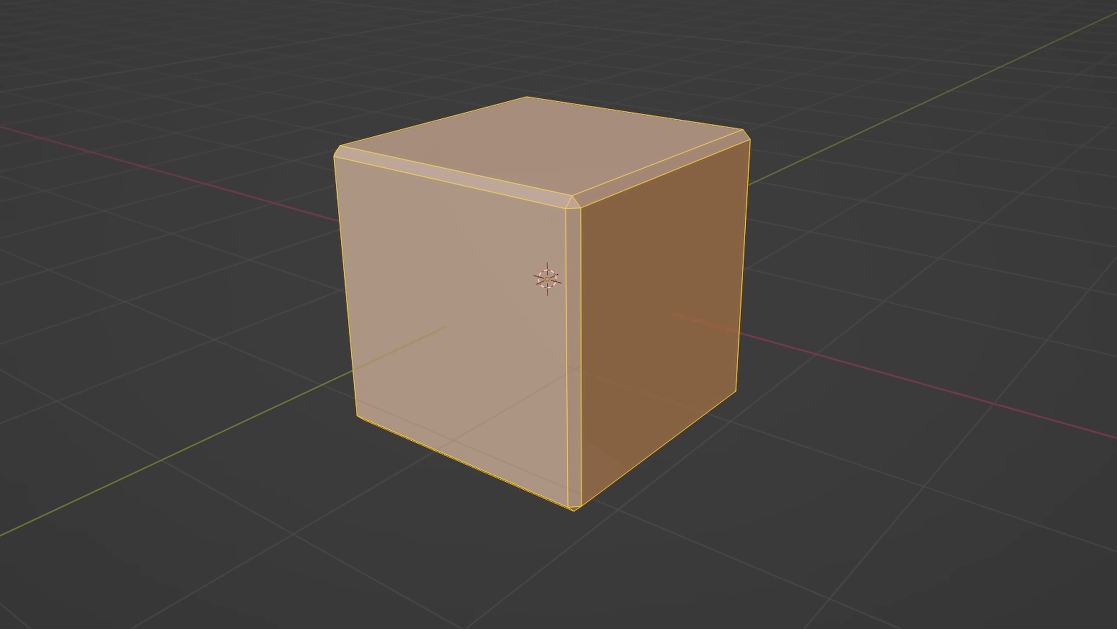
Enter 'we' while giving the cube's edges a narrow single-segment bevel.
text(we)
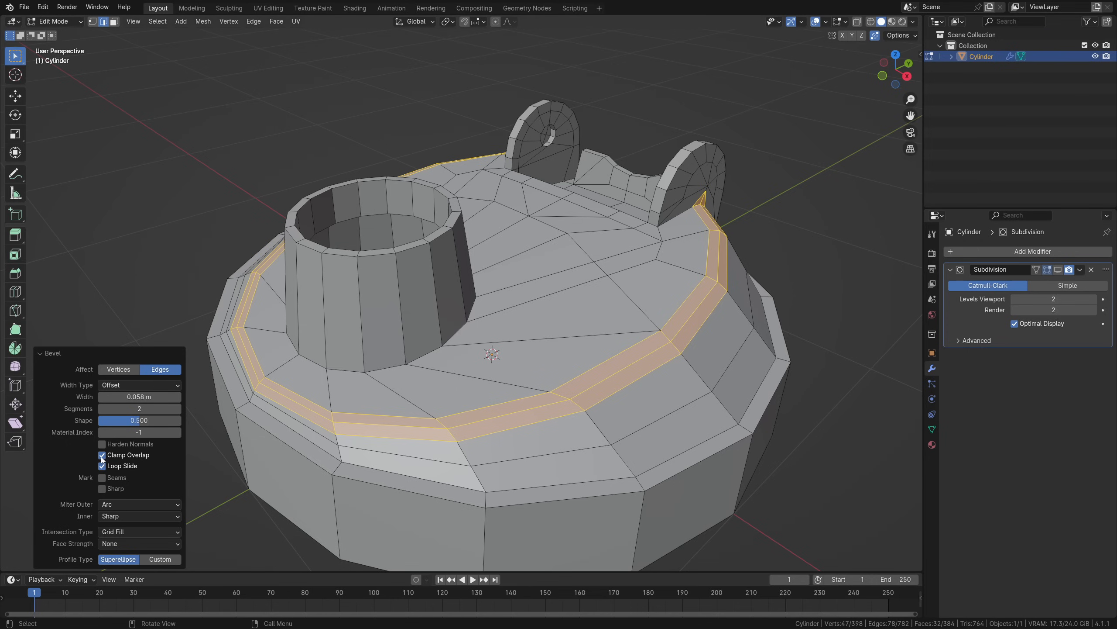
Bevel the lid's top edge ring with 2 segments, then start beveling the spout base.
click(102, 455)
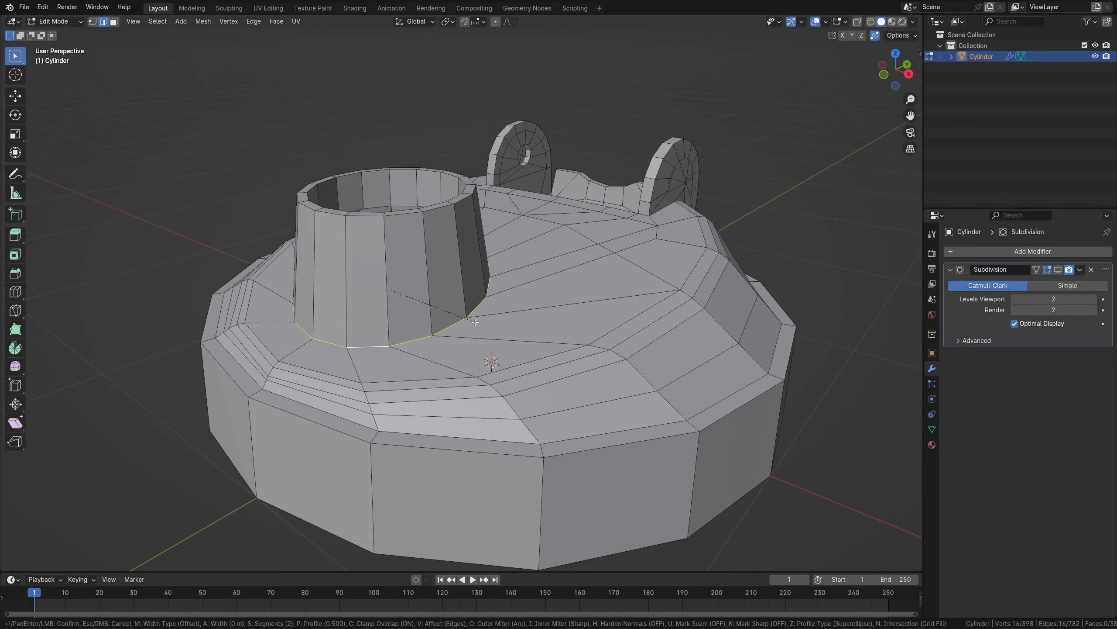
mouse_move(484, 328)
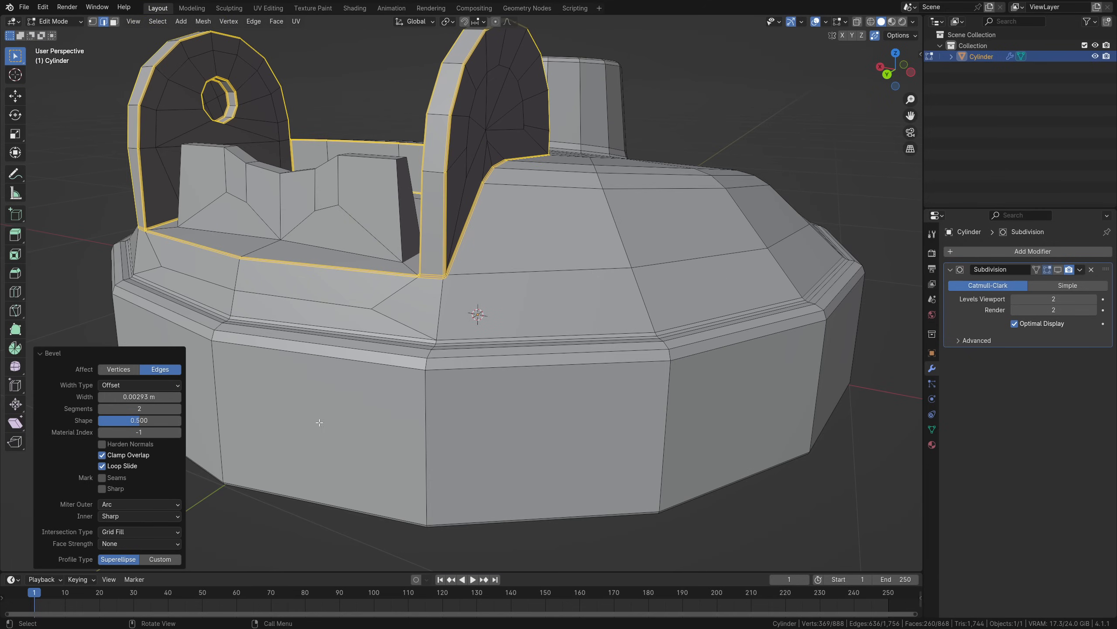
Pick an Outer miter style for the tab bevel, then open the wall bevel's Inner miter options.
click(139, 504)
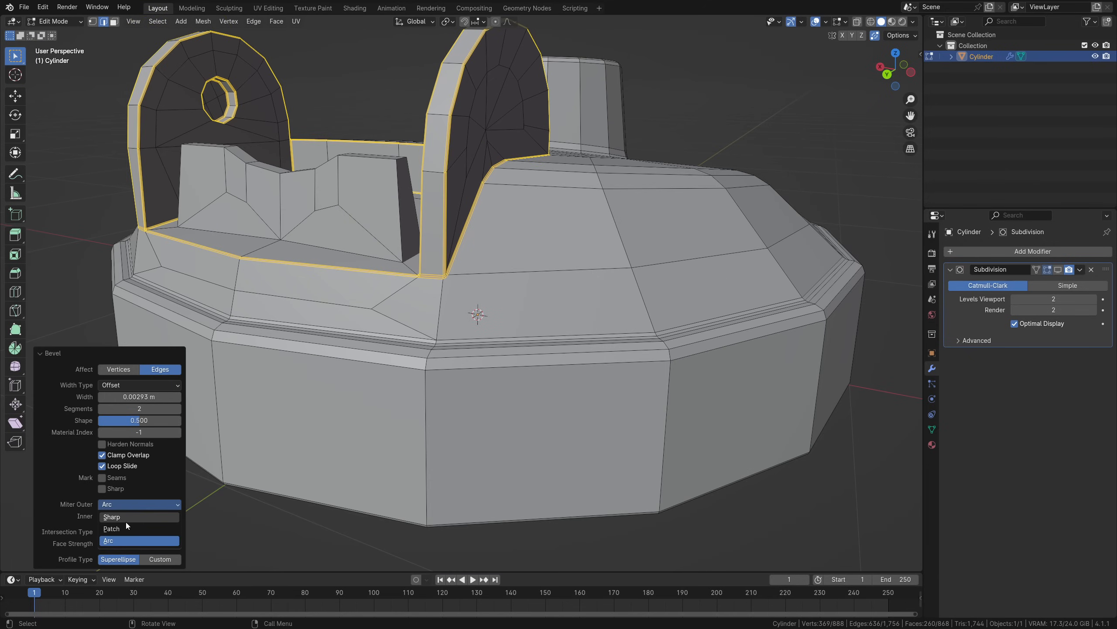
click(111, 516)
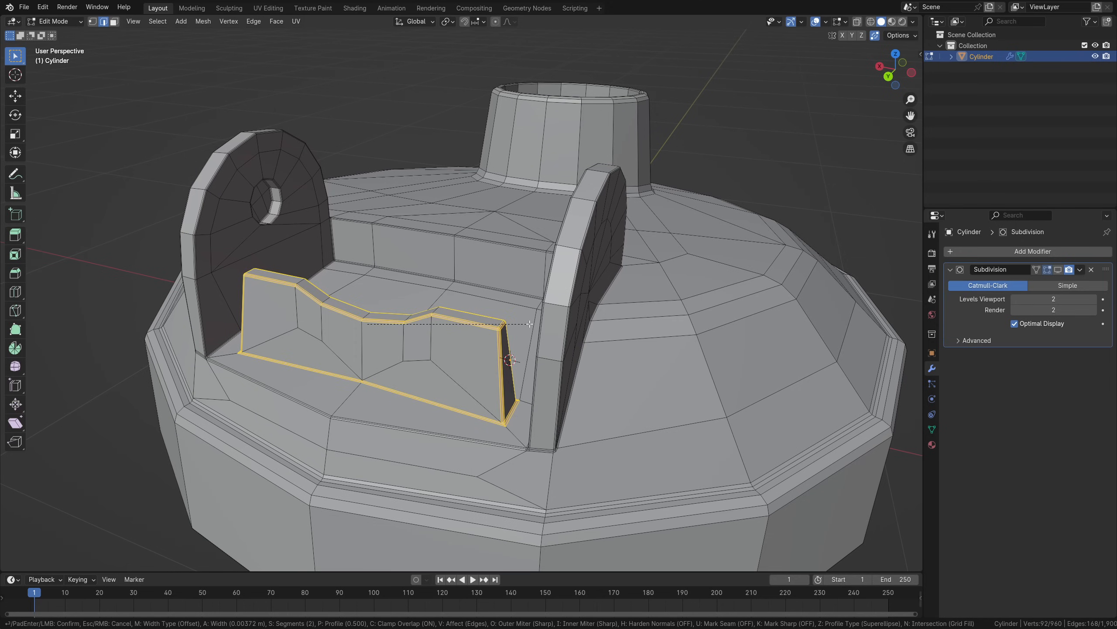
click(139, 516)
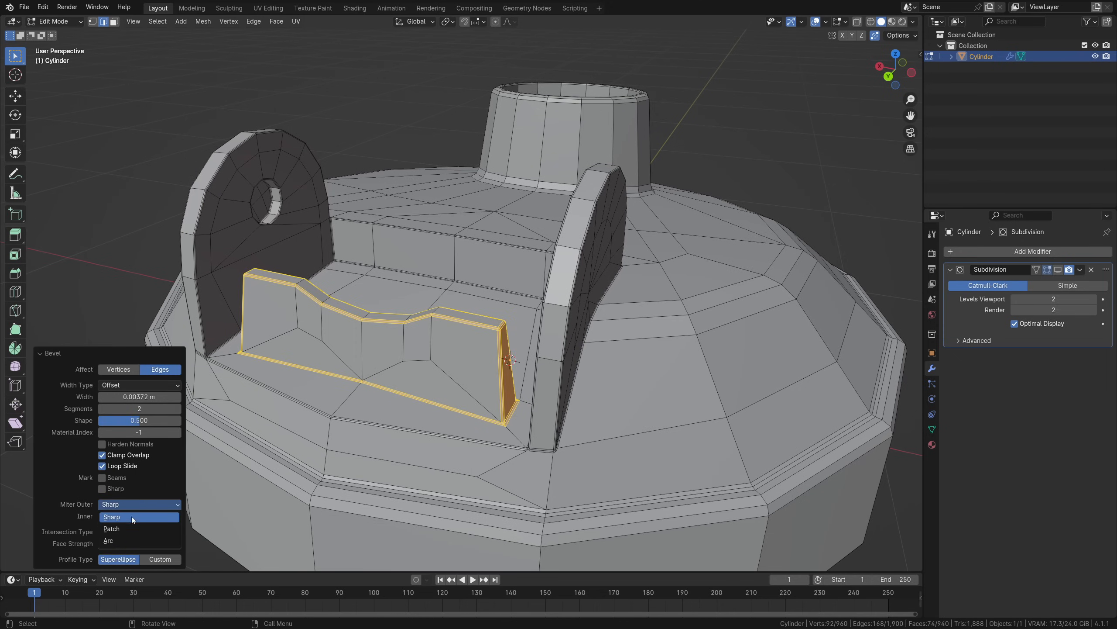